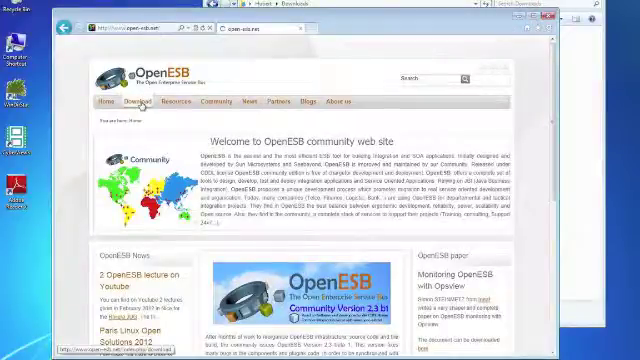
Bring up the OpenESB Download page listing the stable 2.2 release installers
click(132, 100)
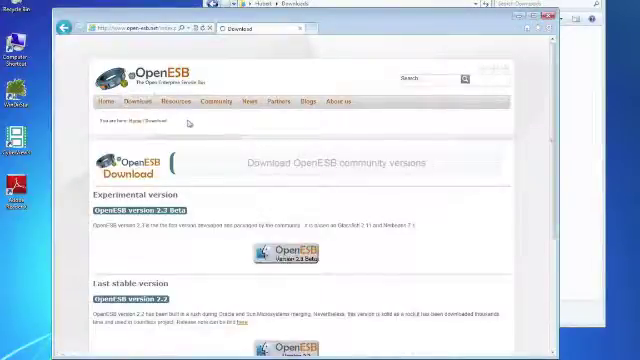
scroll(down, 3)
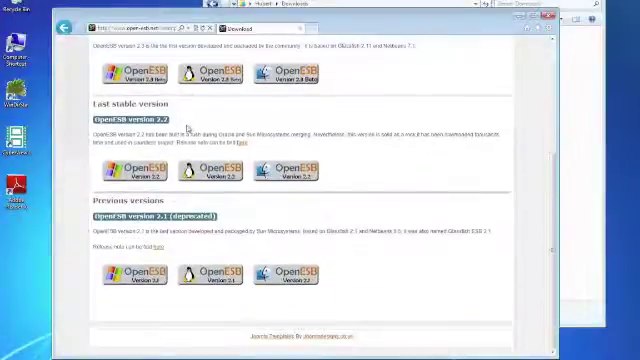
scroll(up, 3)
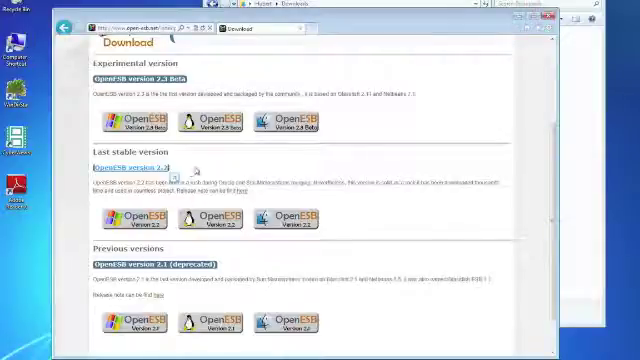
mouse_move(205, 168)
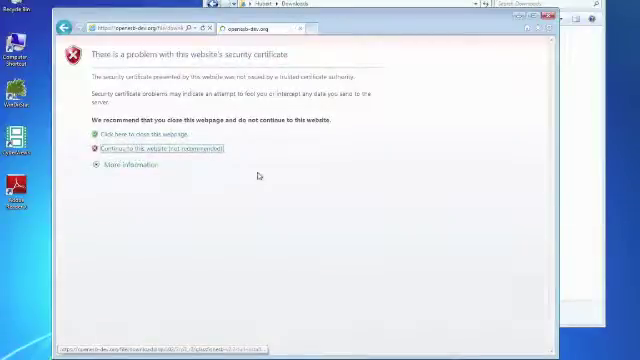
Bypass the certificate warning, download the GlassFish ESB v2.2 Windows installer and open its folder
click(159, 149)
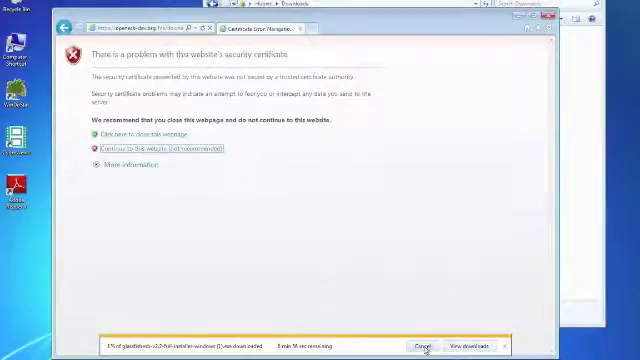
click(423, 346)
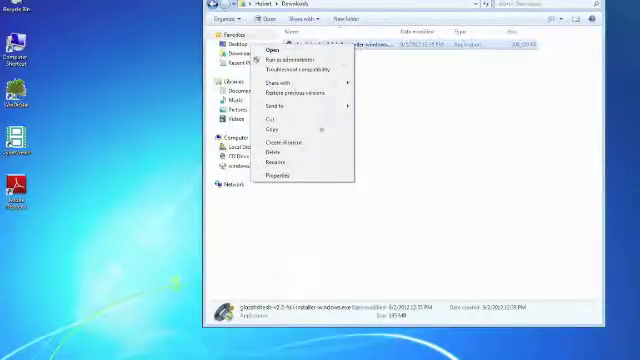
Enable 'Run this program in compatibility mode' in the installer's Properties and confirm
click(277, 175)
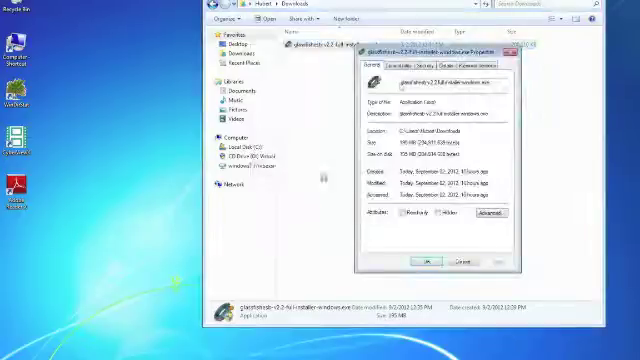
click(410, 62)
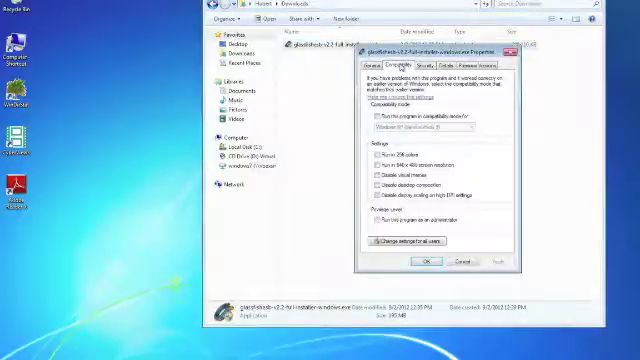
click(372, 114)
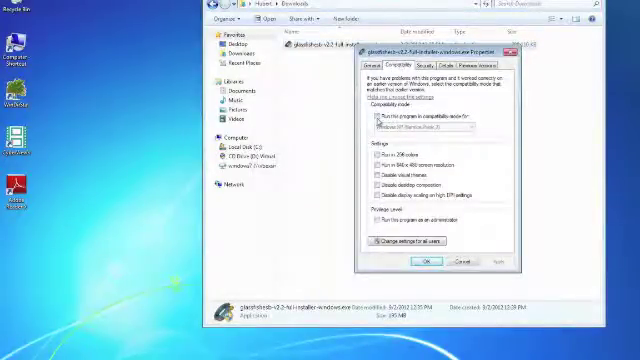
click(377, 120)
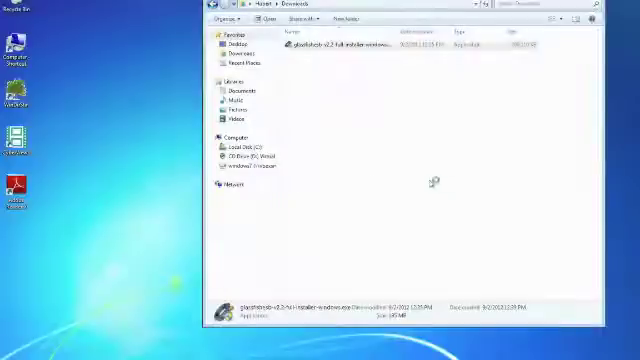
Run glassfishesb-v2.2-full-installer-windows.exe from the Downloads folder
double_click(322, 47)
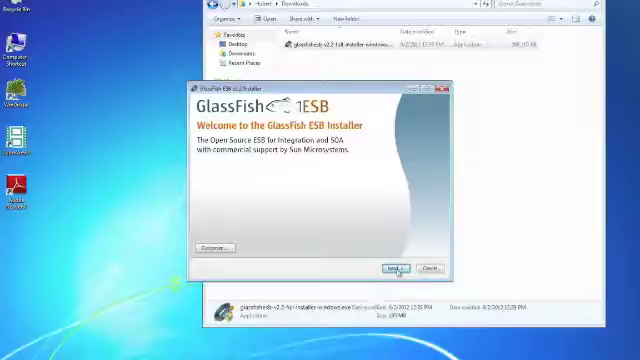
Pass the welcome screen and accept the license terms in the installer
click(389, 269)
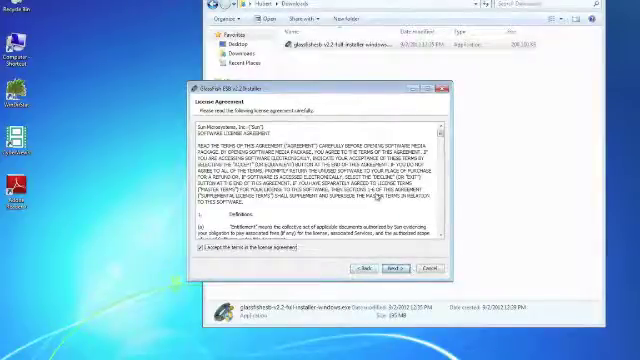
click(393, 269)
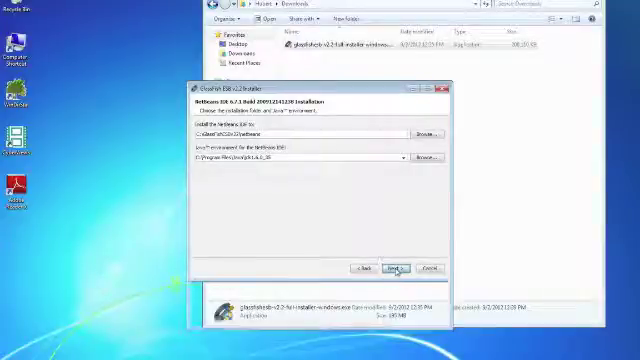
Keep the default NetBeans IDE folder and GlassFish v2.1 admin and port settings
click(383, 265)
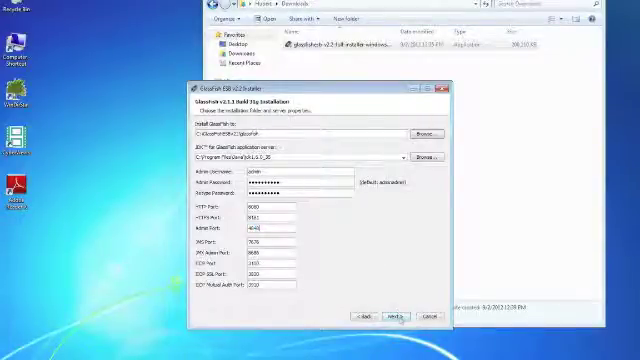
click(395, 315)
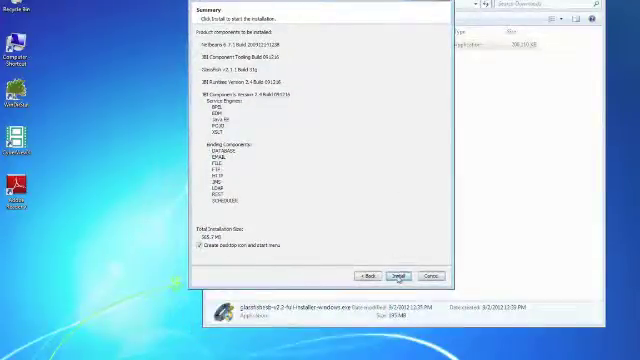
Install the summarised GlassFish ESB components and wait for Setup Complete
click(389, 270)
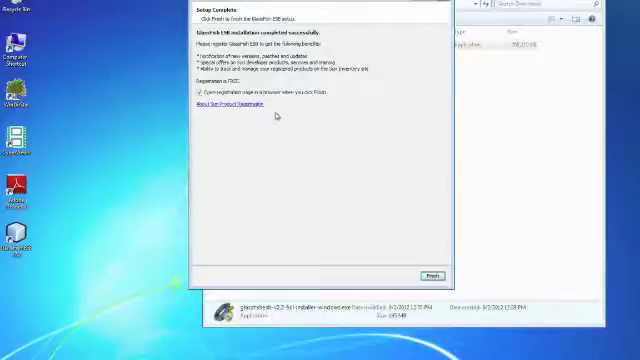
mouse_move(353, 181)
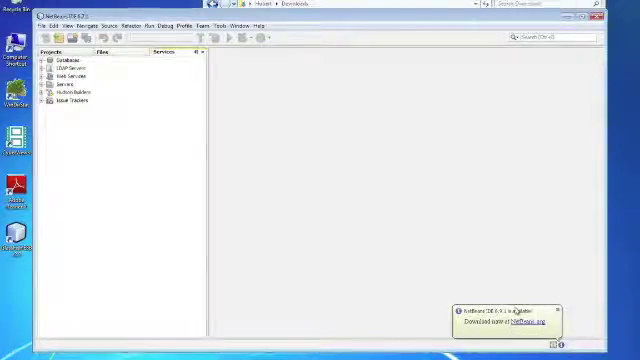
mouse_move(449, 266)
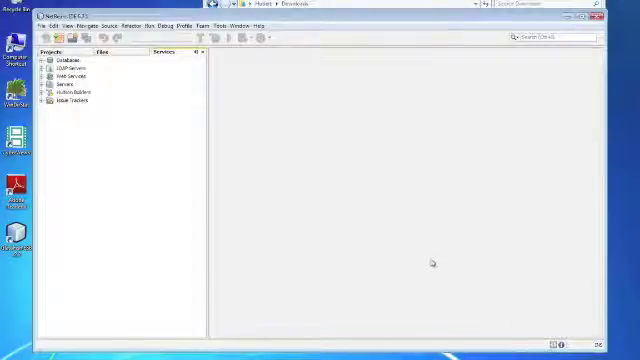
mouse_move(426, 260)
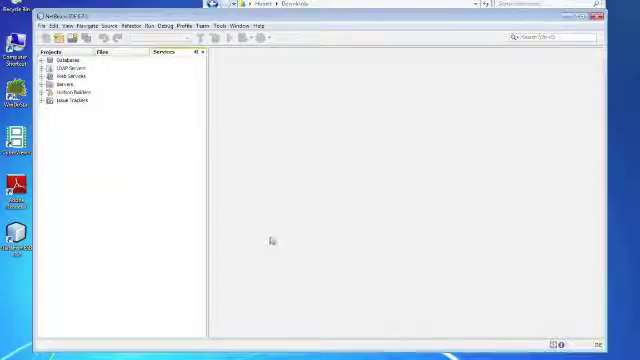
mouse_move(115, 170)
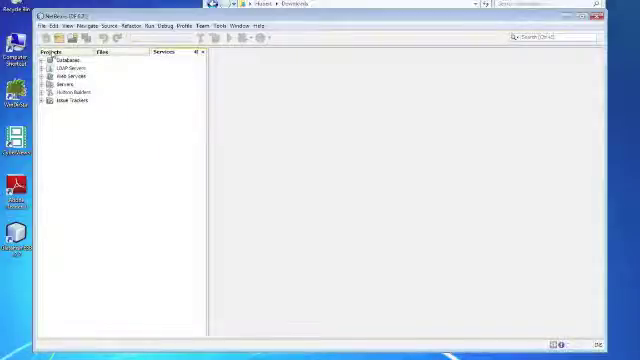
In the Services window, expand Servers and select the GlassFish v2.1 entry
click(47, 52)
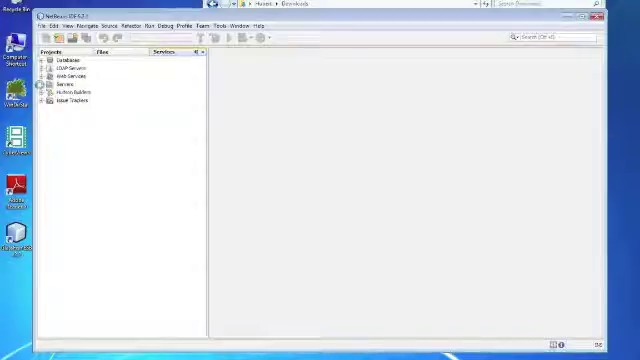
click(48, 86)
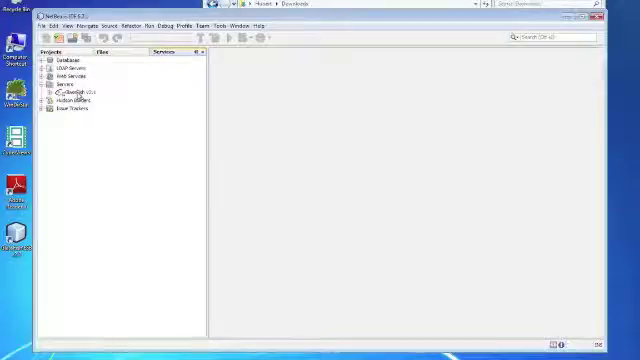
mouse_move(70, 100)
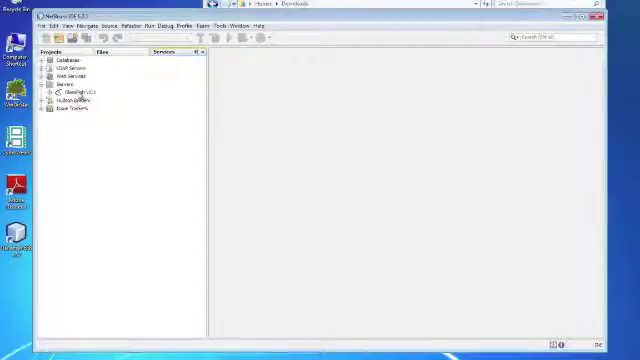
mouse_move(78, 104)
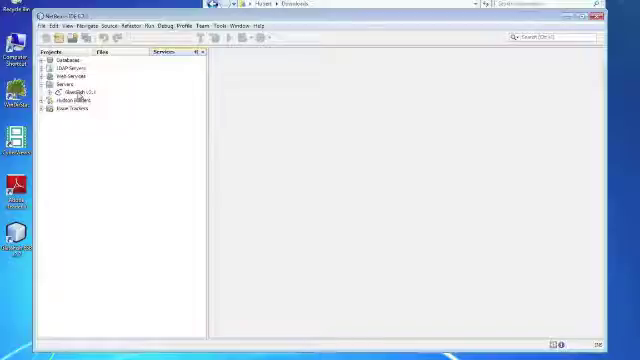
click(90, 96)
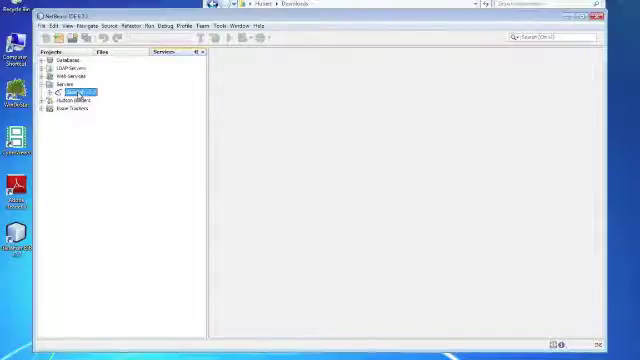
Remove the GlassFish v2.1 server and confirm with Yes
right_click(78, 95)
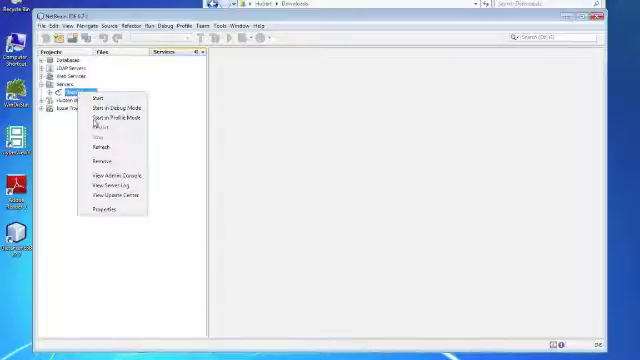
click(101, 162)
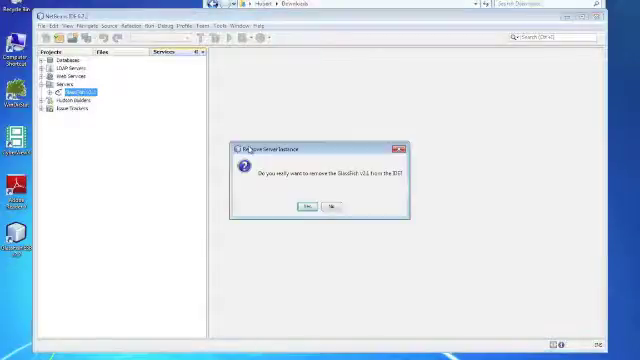
click(301, 205)
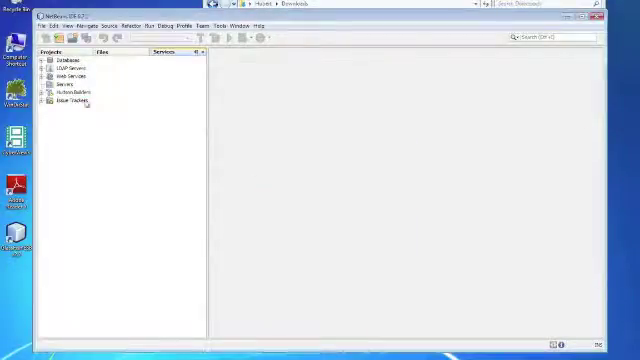
right_click(62, 84)
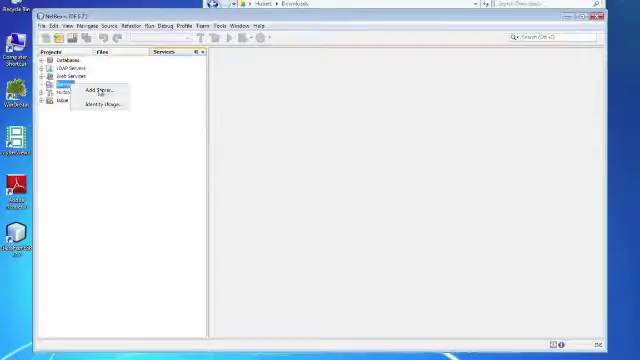
Add a GlassFish v2.1 server named 'GlassFish v2.1 Personal domain' and continue
click(90, 90)
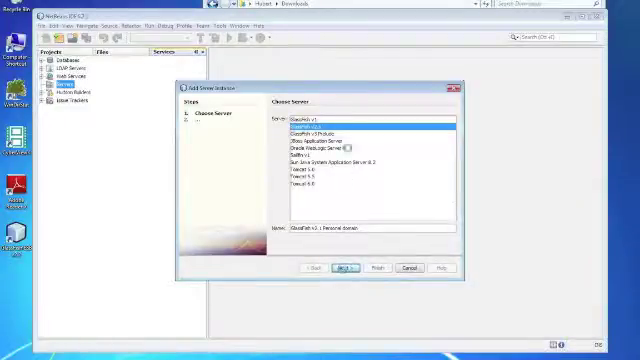
click(353, 267)
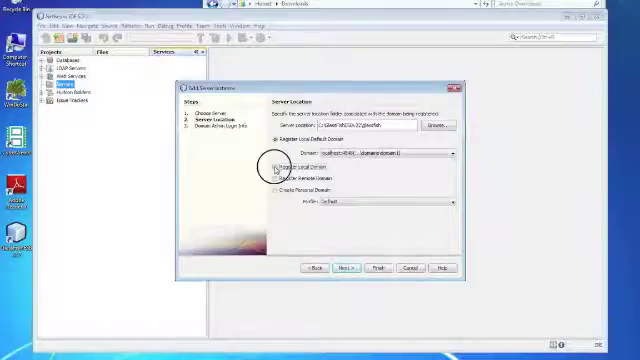
Choose Create Personal Domain and open the domain folder chooser
click(281, 162)
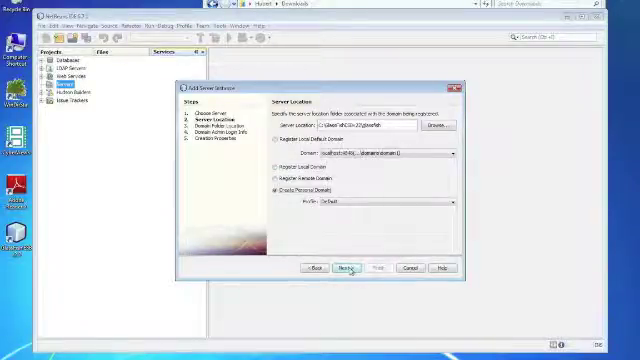
click(334, 268)
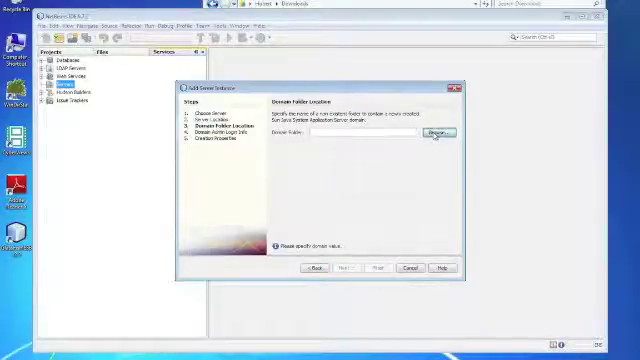
click(436, 132)
text(domain)
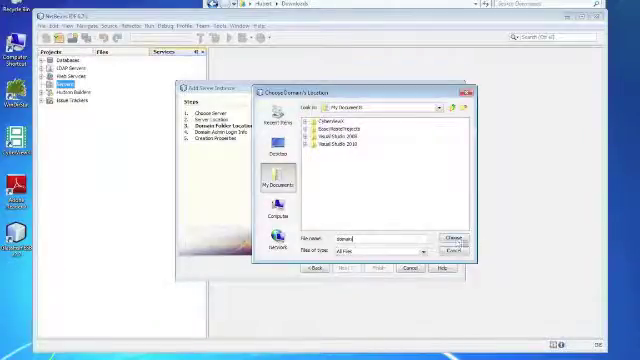
Set the domain location to a 'domain' folder in My Documents
click(450, 237)
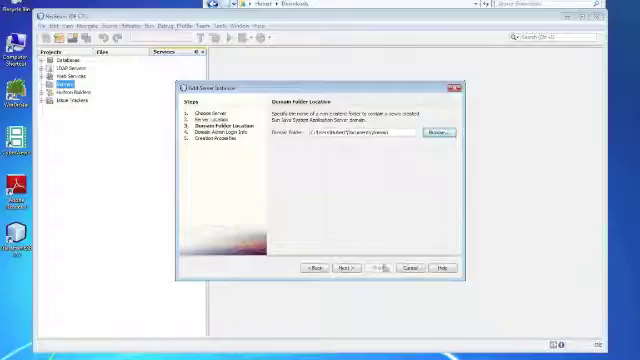
click(349, 268)
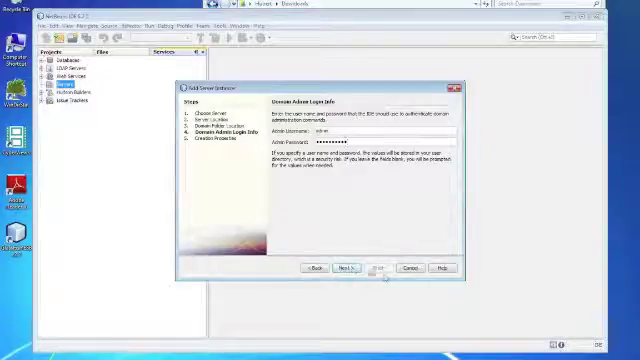
Accept the filled admin username and password for the domain
click(350, 268)
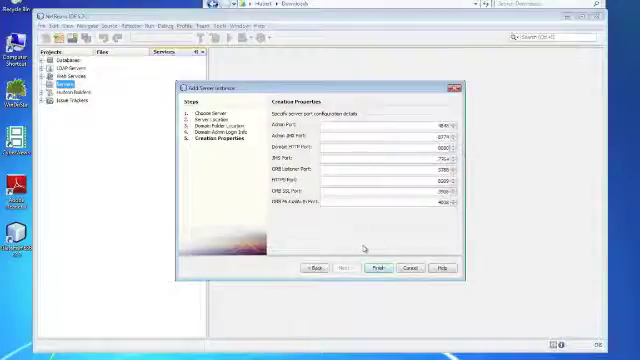
Keep the default domain ports and finish creating the personal domain
click(379, 267)
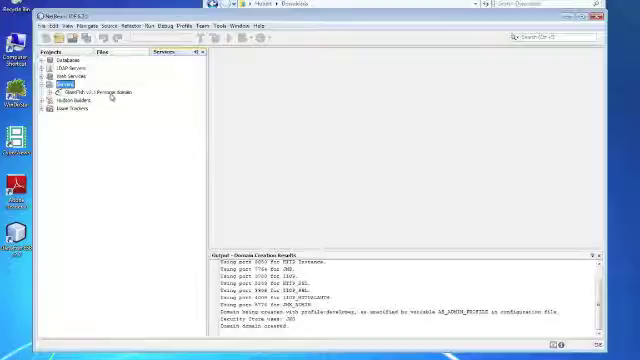
Start the GlassFish v2.1 Personal domain server from its context menu
right_click(82, 93)
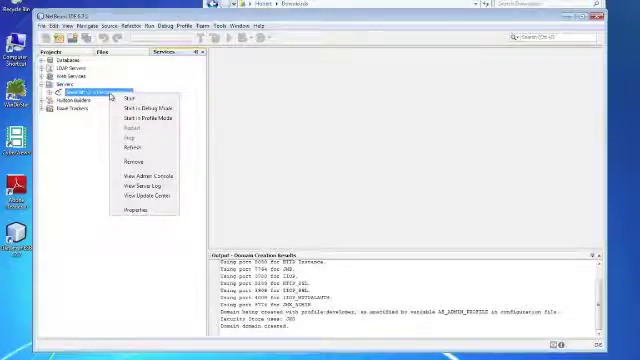
click(130, 97)
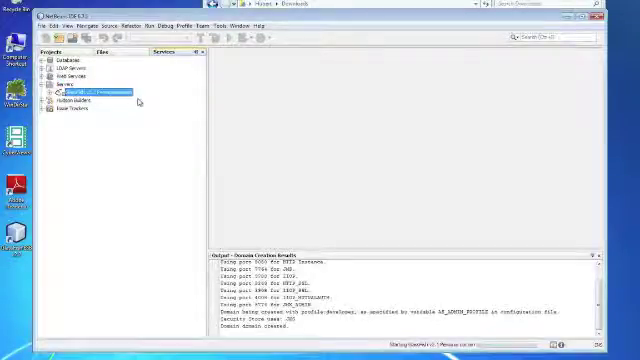